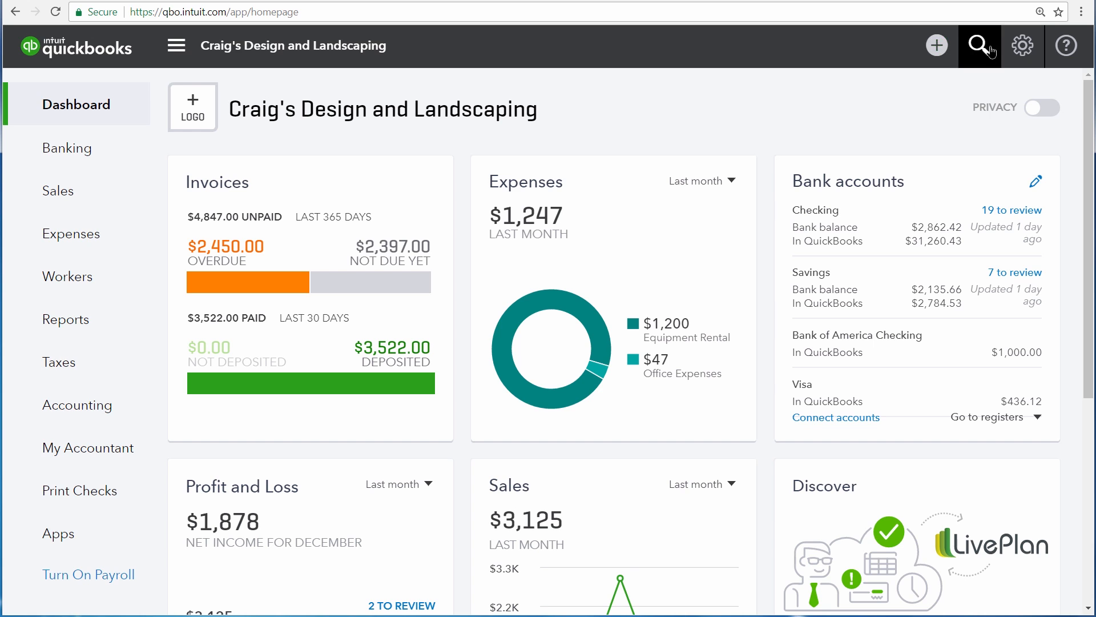
Step: Go to Account and Settings for Craig's Design and Landscaping from the gear menu
{"action": "left_click", "coordinate": [1022, 46]}
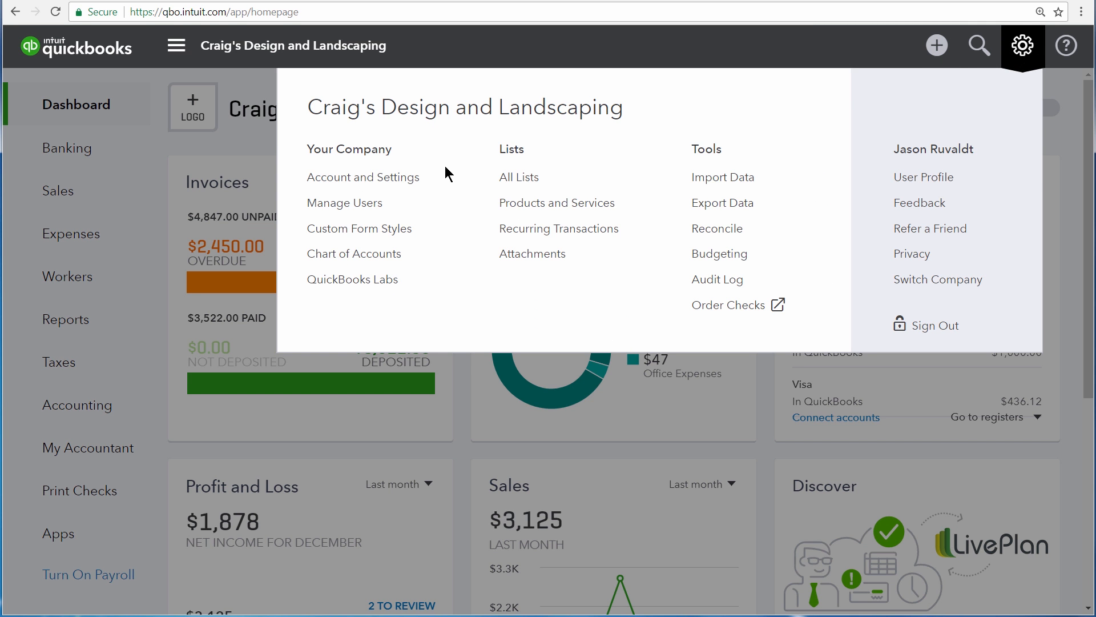
{"action": "left_click", "coordinate": [362, 177]}
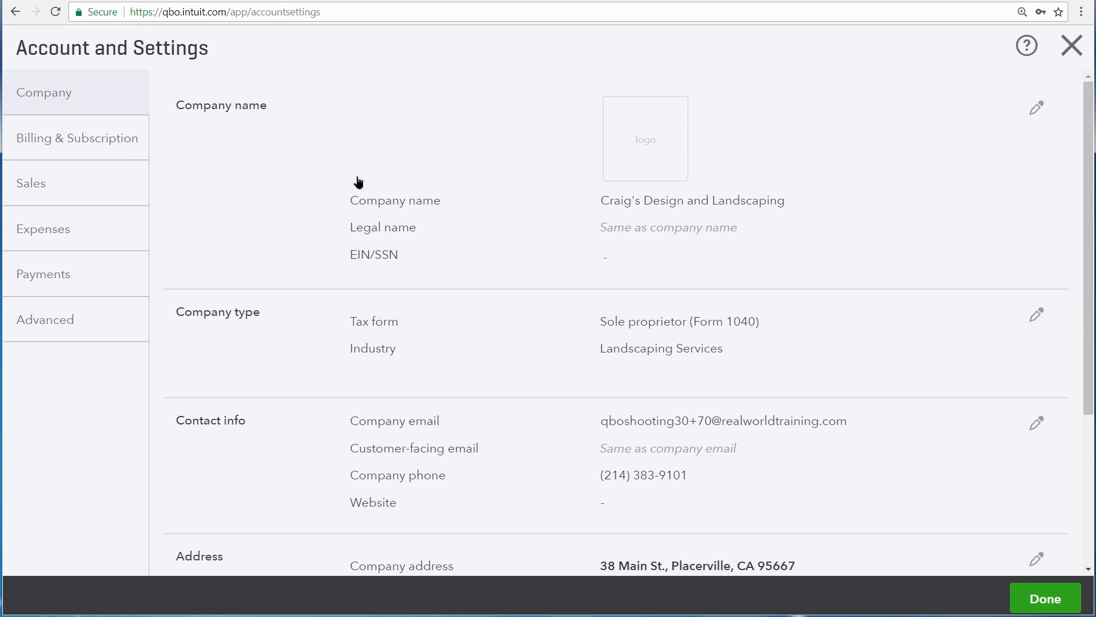
Step: Turn the Discount option On in Sales form content and save the sales settings
{"action": "left_click", "coordinate": [31, 182]}
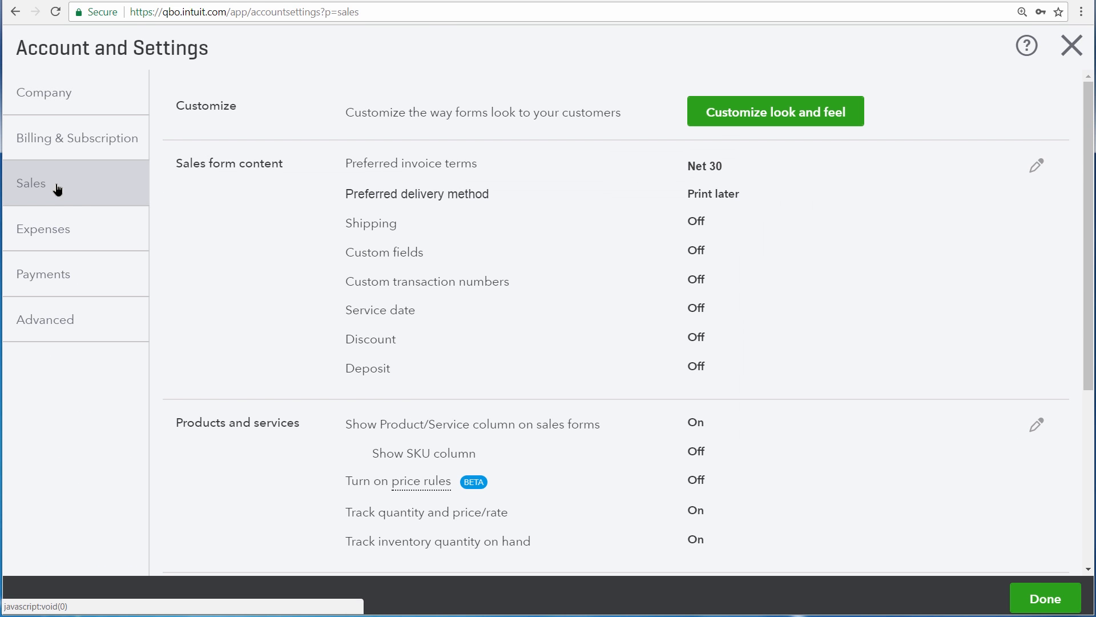
{"action": "left_click", "coordinate": [1037, 164]}
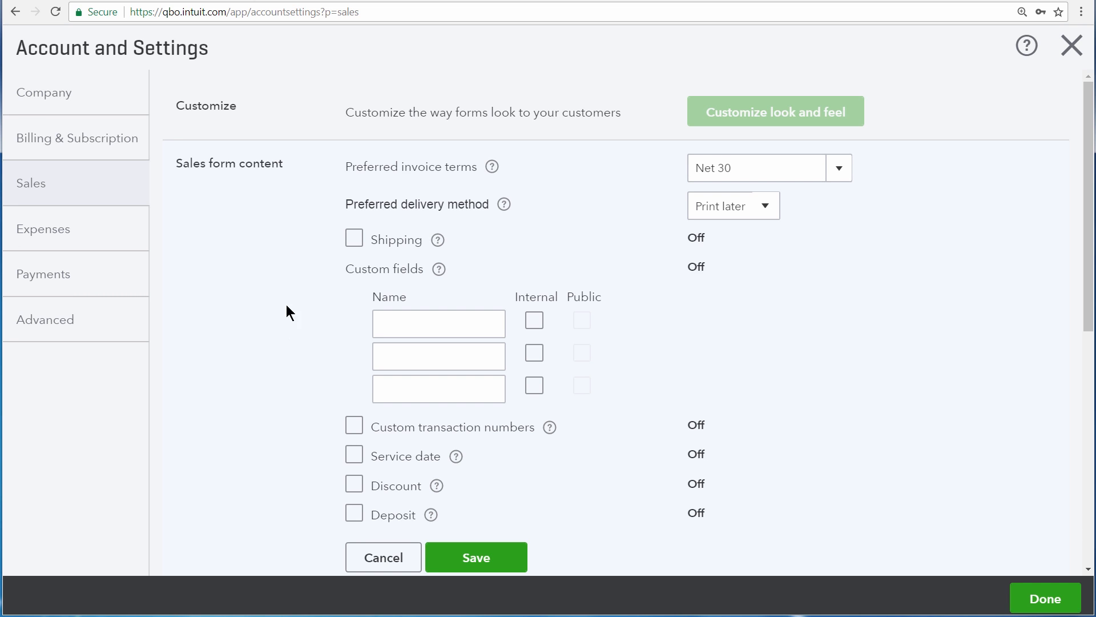
{"action": "left_click", "coordinate": [354, 485]}
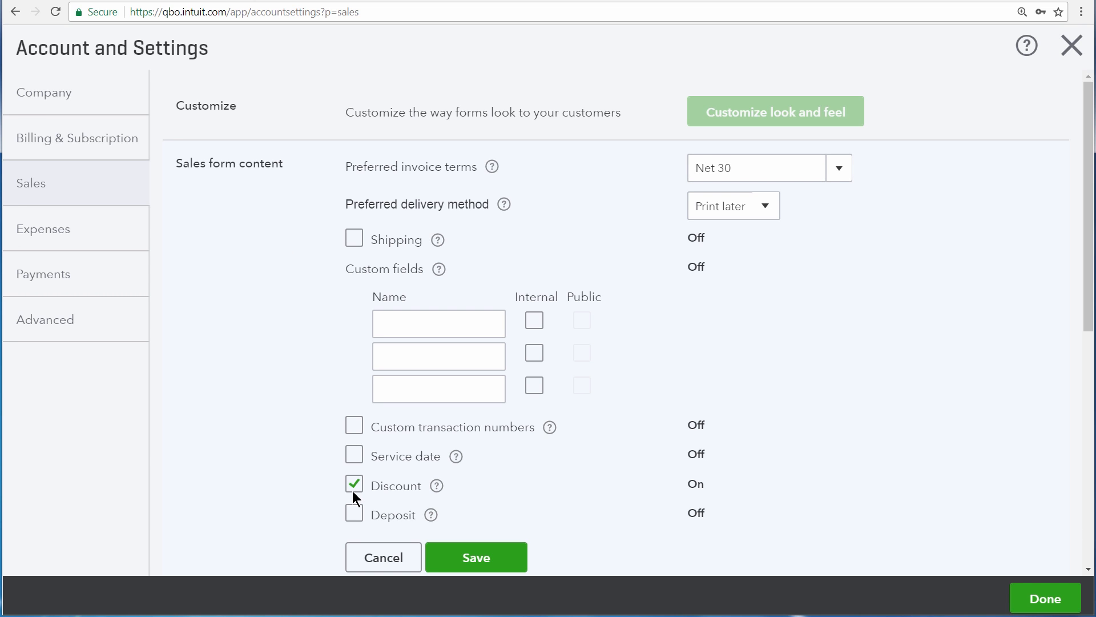
{"action": "left_click", "coordinate": [475, 557]}
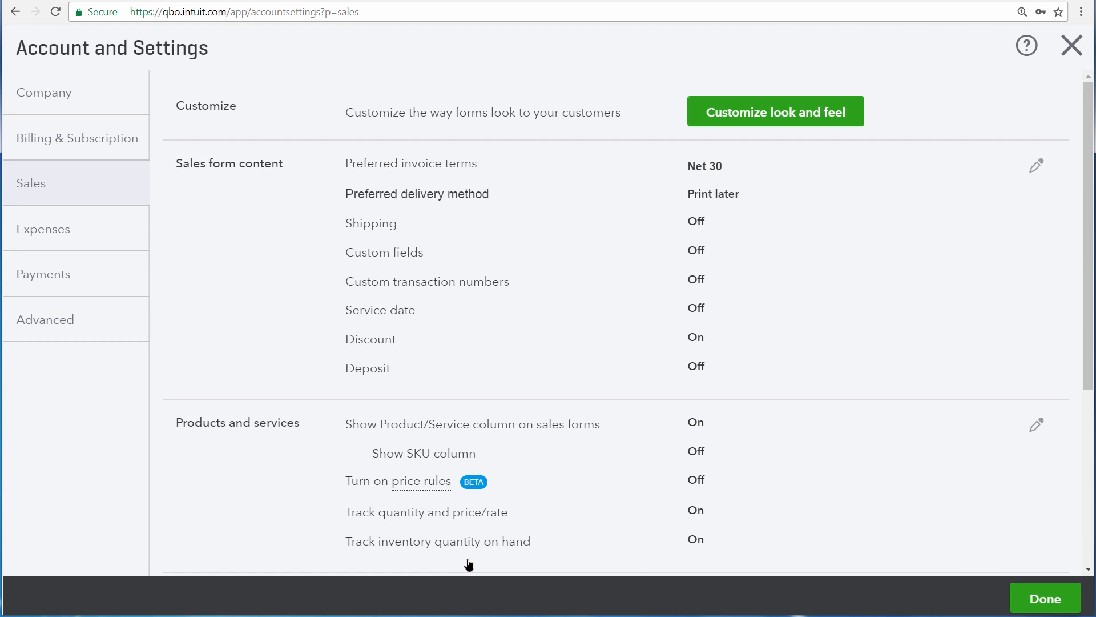
{"action": "left_click", "coordinate": [1045, 598]}
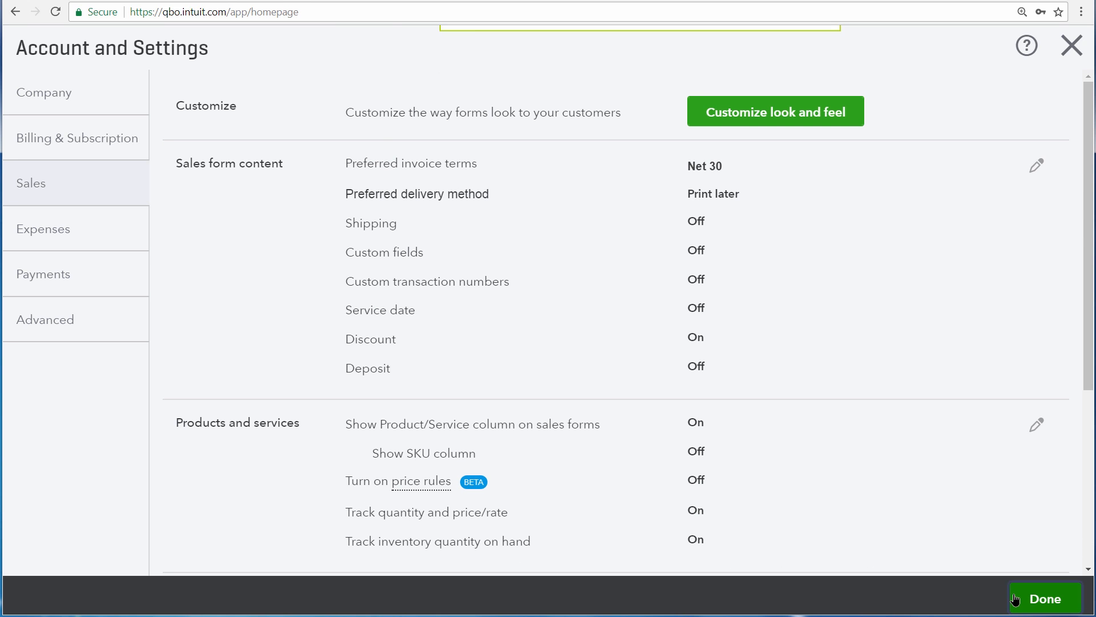
Step: Start a new Sales Receipt from the Create menu on the dashboard
{"action": "left_click", "coordinate": [1043, 599]}
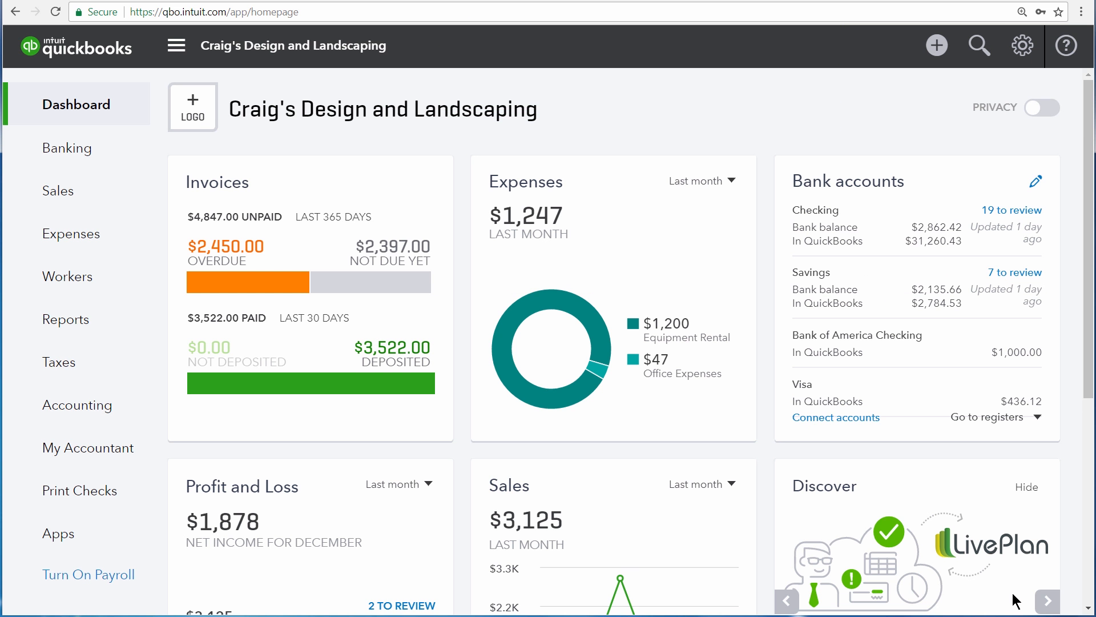
{"action": "mouse_move", "coordinate": [937, 45]}
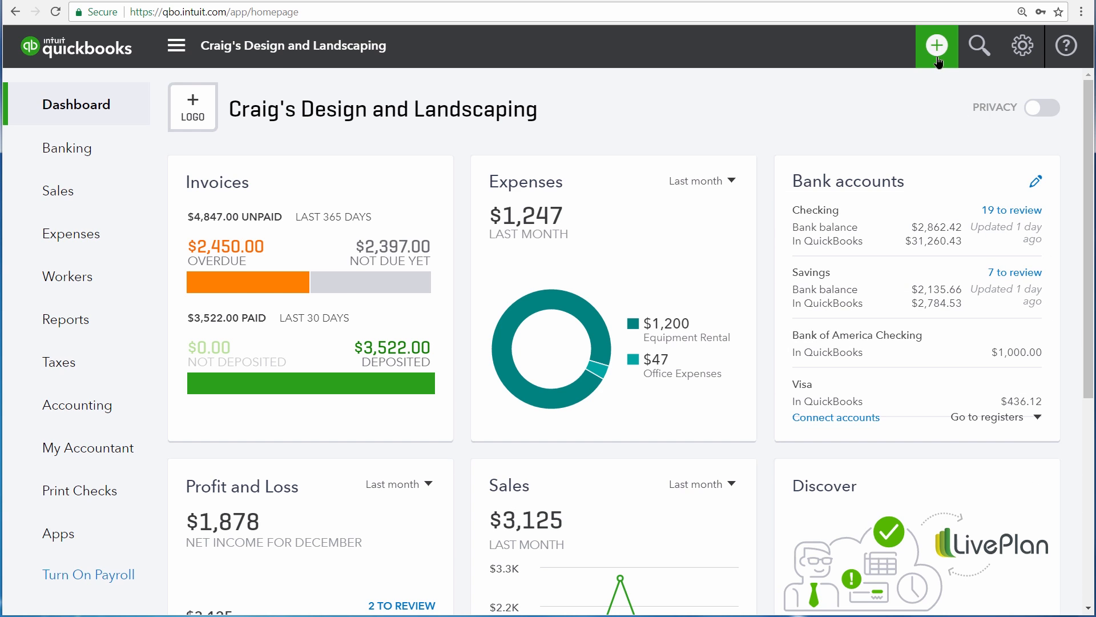
{"action": "left_click", "coordinate": [936, 45]}
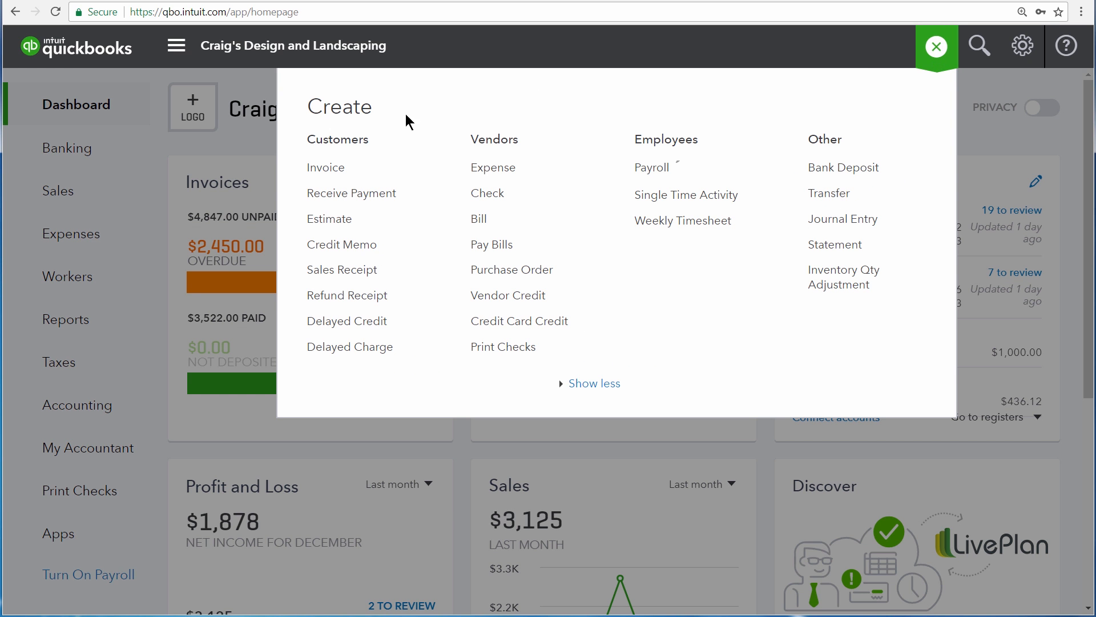
{"action": "mouse_move", "coordinate": [359, 387]}
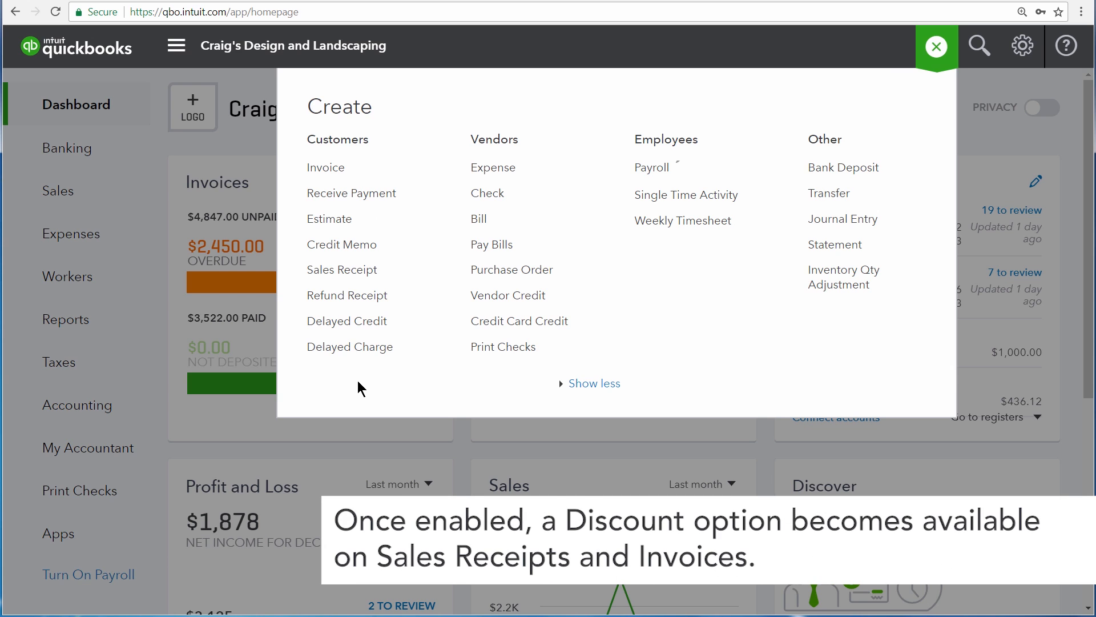
{"action": "left_click", "coordinate": [342, 269]}
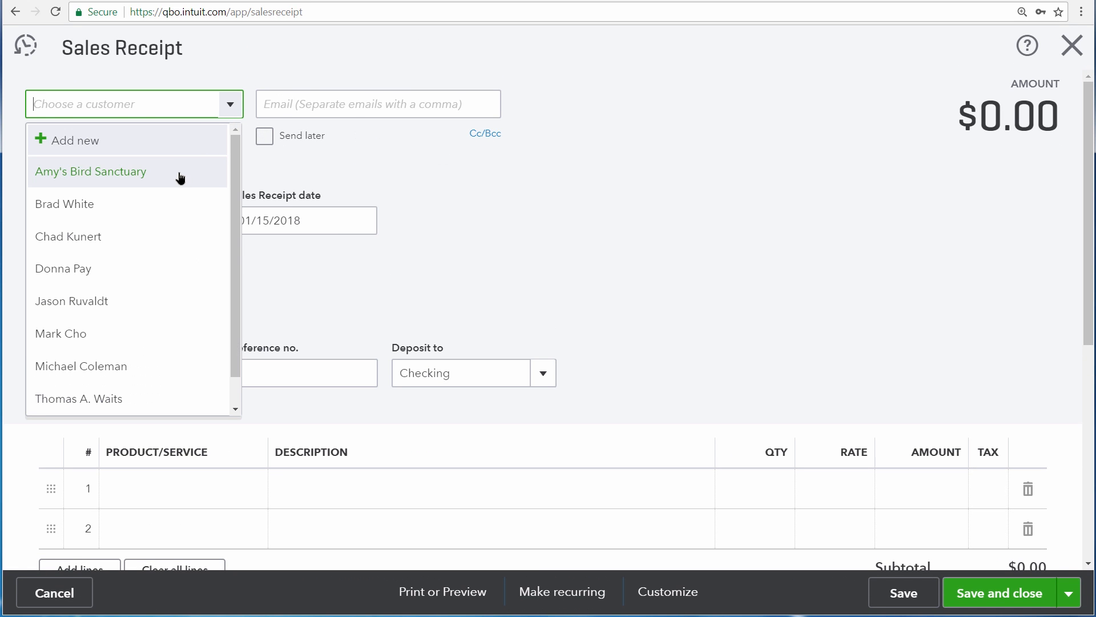
Step: Make the receipt for Amy's Bird Sanctuary, paid by Debit Card, deposited to Undeposited Funds
{"action": "left_click", "coordinate": [91, 171]}
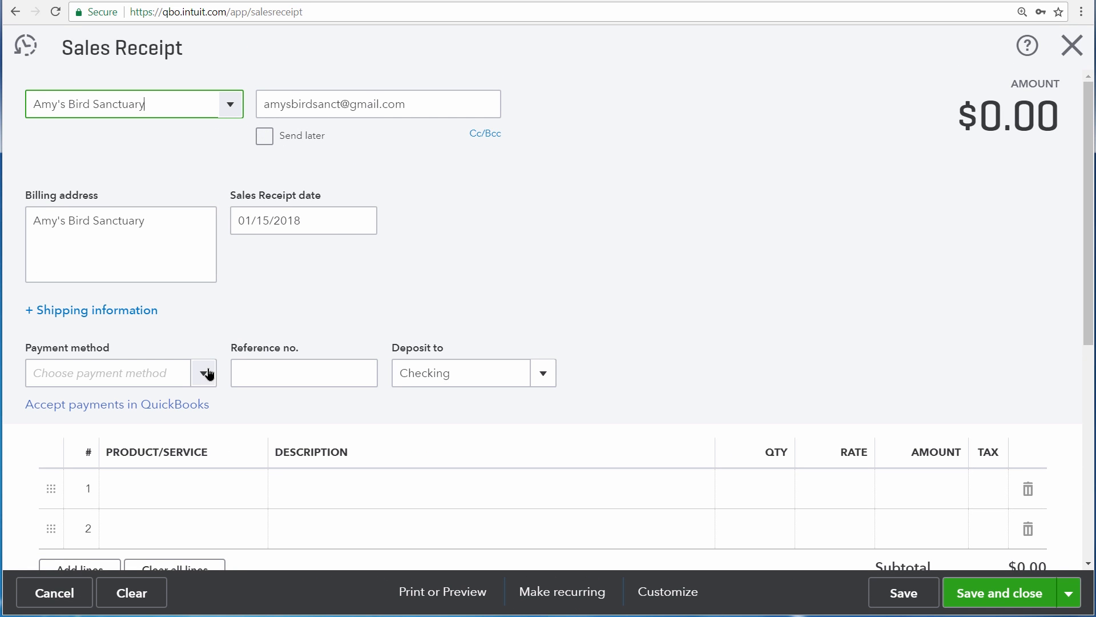
{"action": "left_click", "coordinate": [204, 373]}
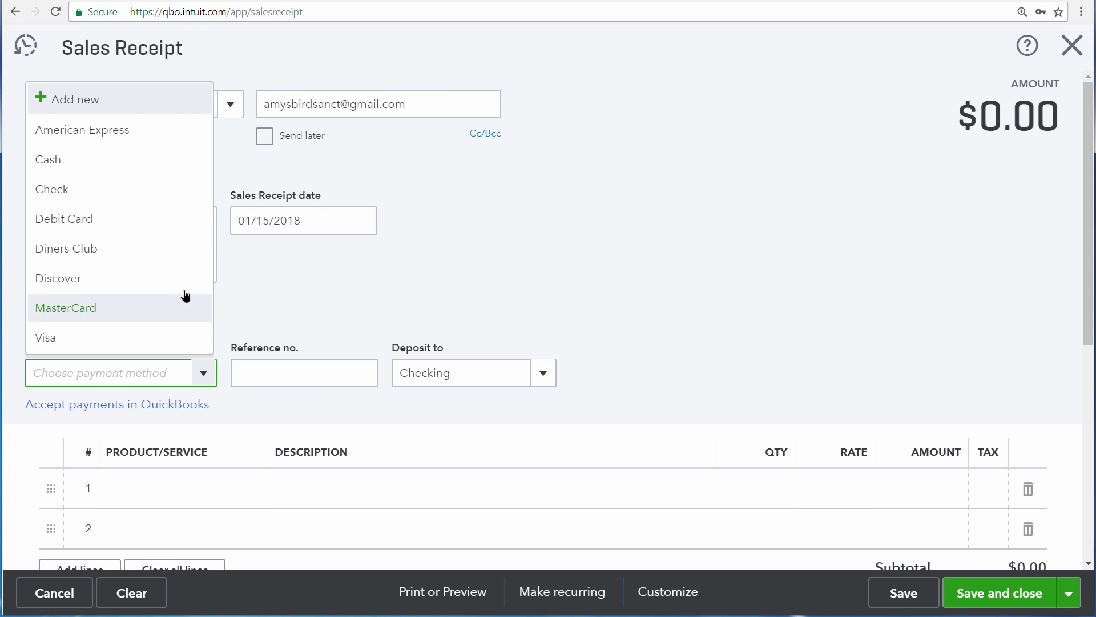
{"action": "left_click", "coordinate": [64, 218]}
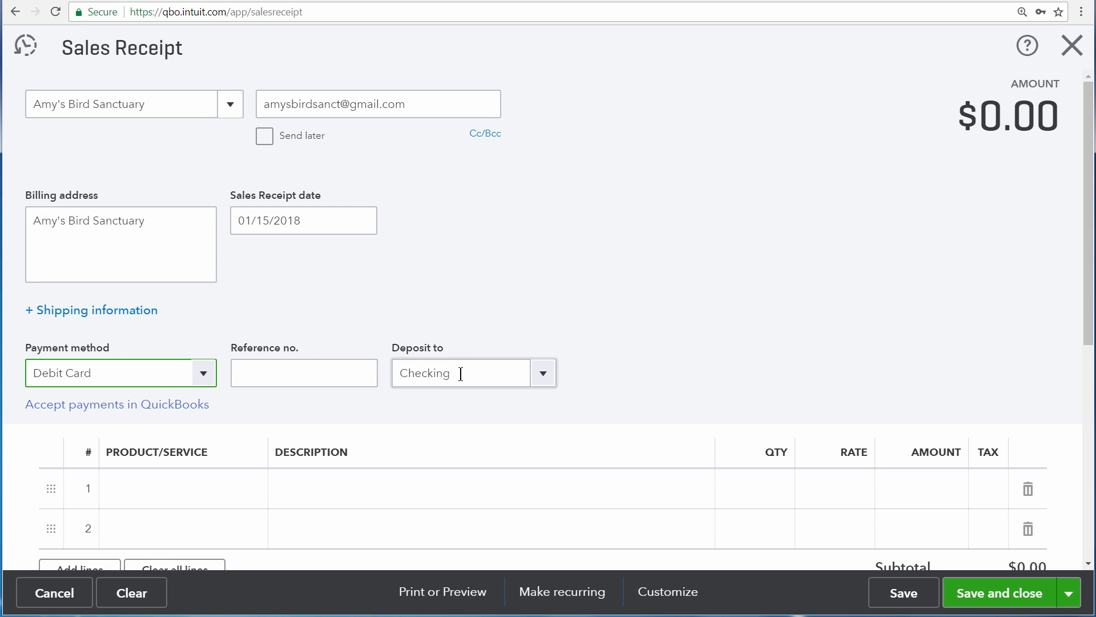
{"action": "left_click", "coordinate": [543, 372]}
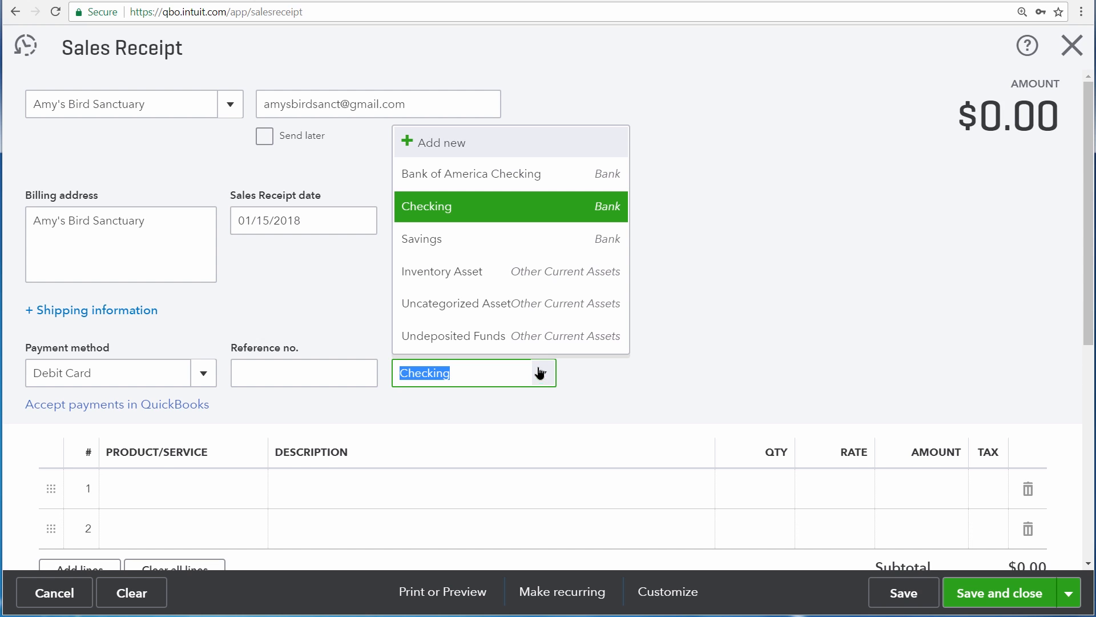
{"action": "left_click", "coordinate": [453, 335]}
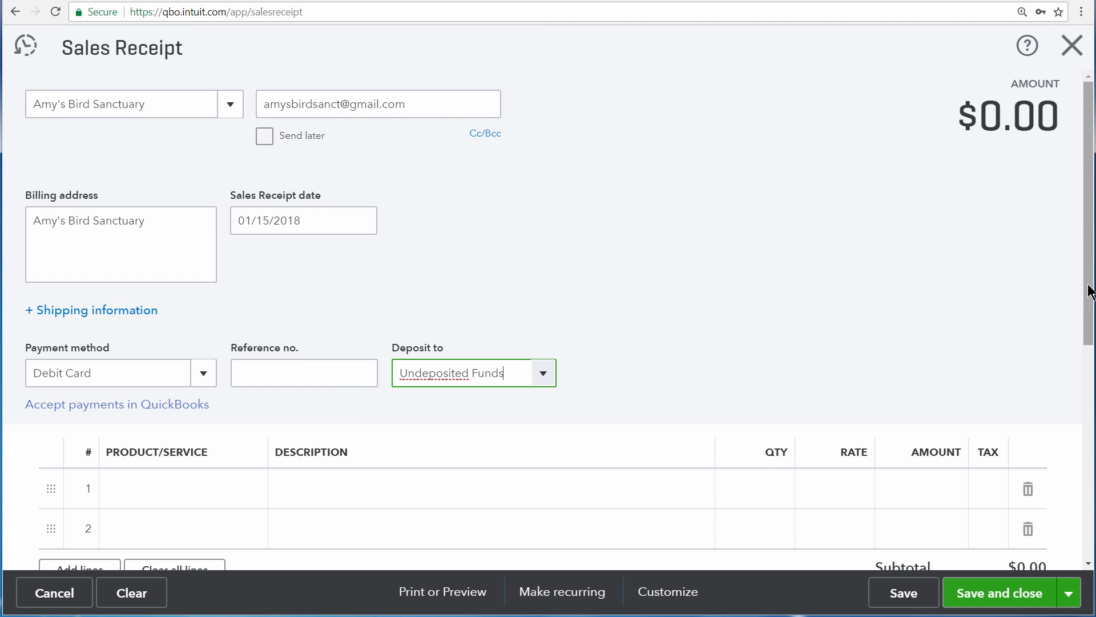
{"action": "scroll", "scroll_direction": "down", "scroll_amount": 3}
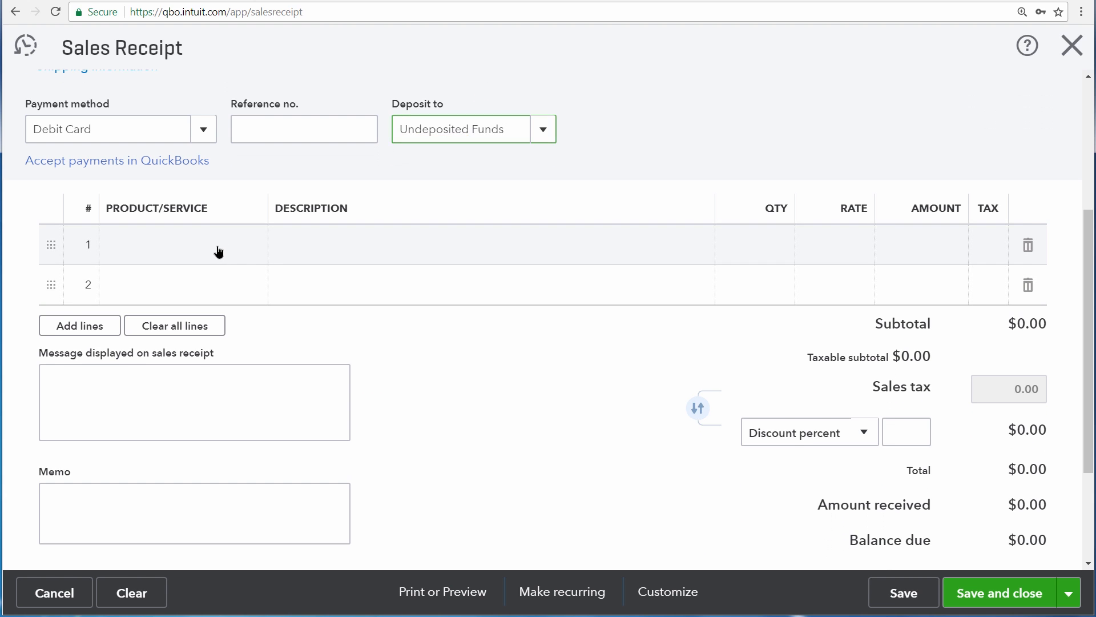
Step: Add a Gardening line with quantity 3 at rate 75, totalling $225.00
{"action": "left_click", "coordinate": [178, 245]}
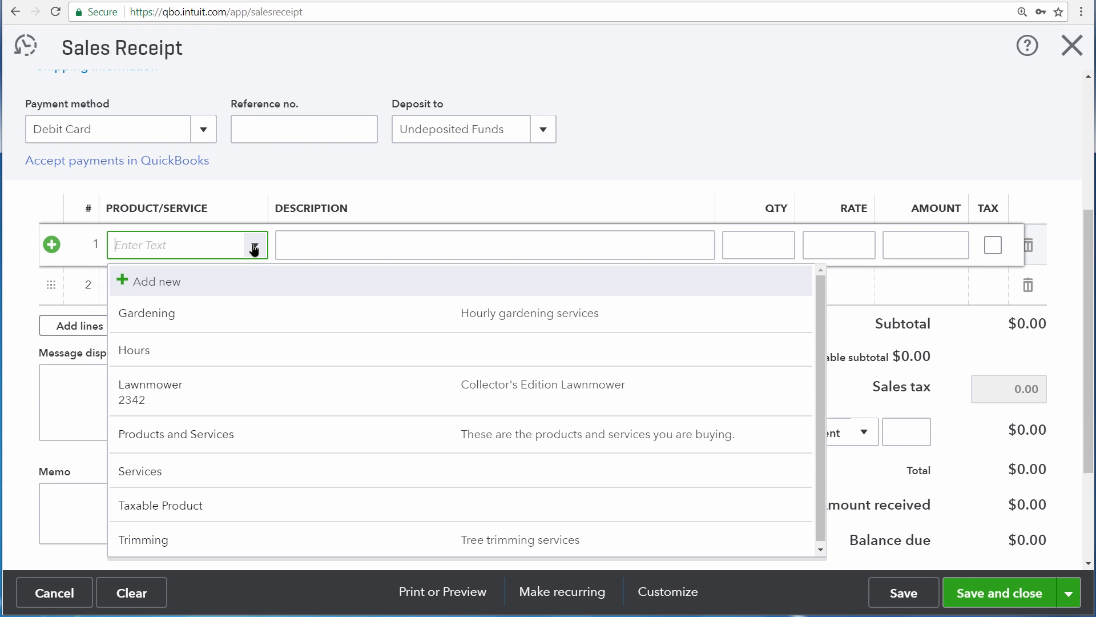
{"action": "left_click", "coordinate": [147, 313]}
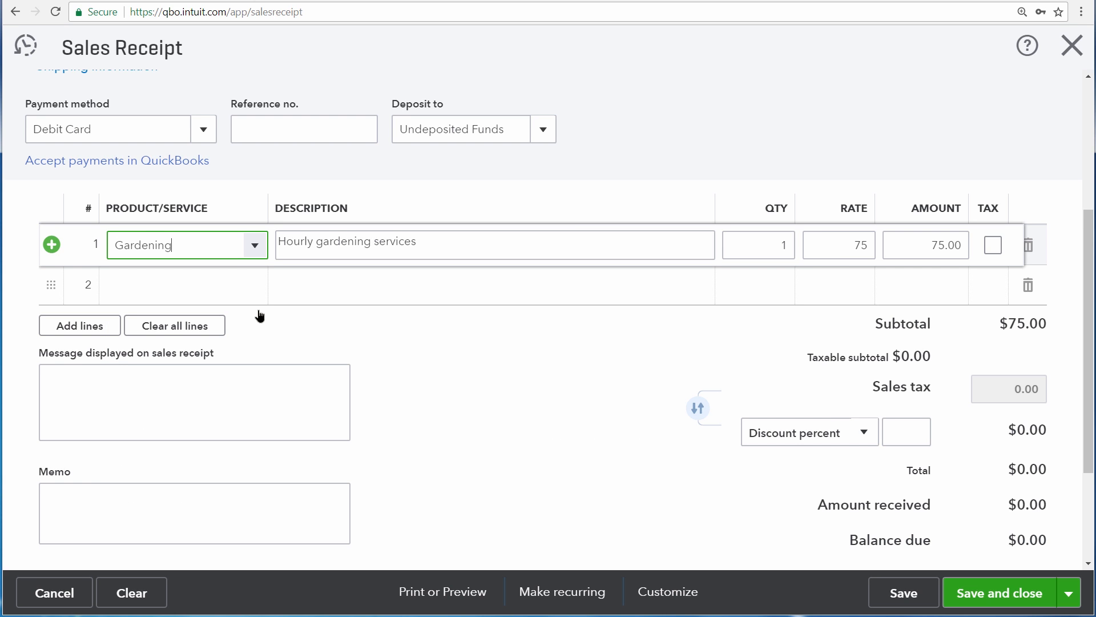
{"action": "left_click", "coordinate": [757, 244]}
{"action": "type", "text": "3"}
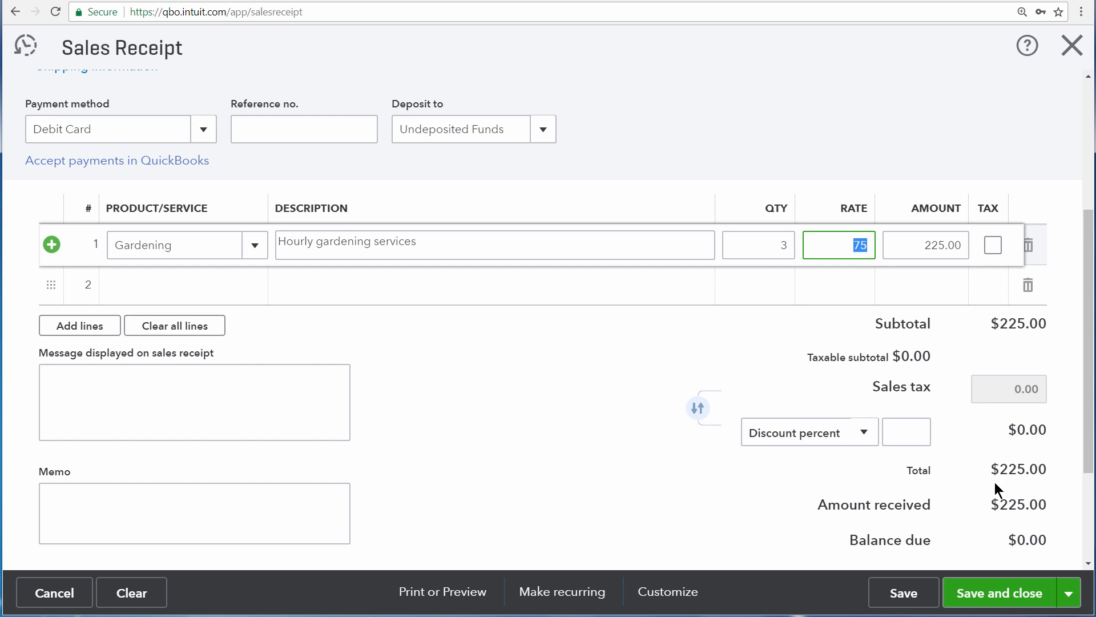
{"action": "mouse_move", "coordinate": [1036, 489]}
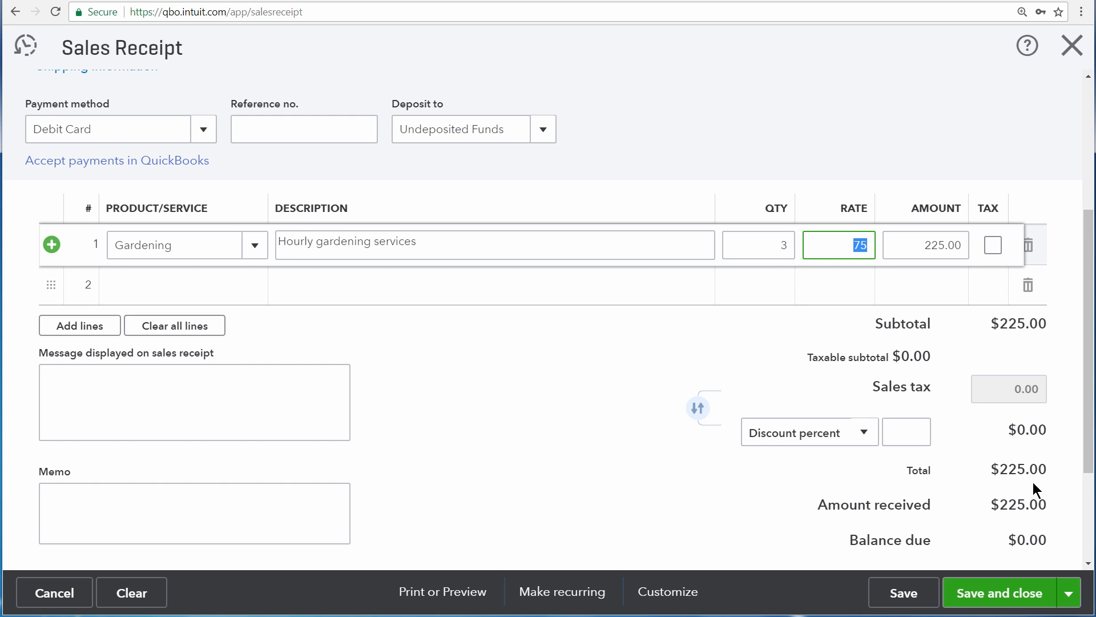
{"action": "mouse_move", "coordinate": [870, 442]}
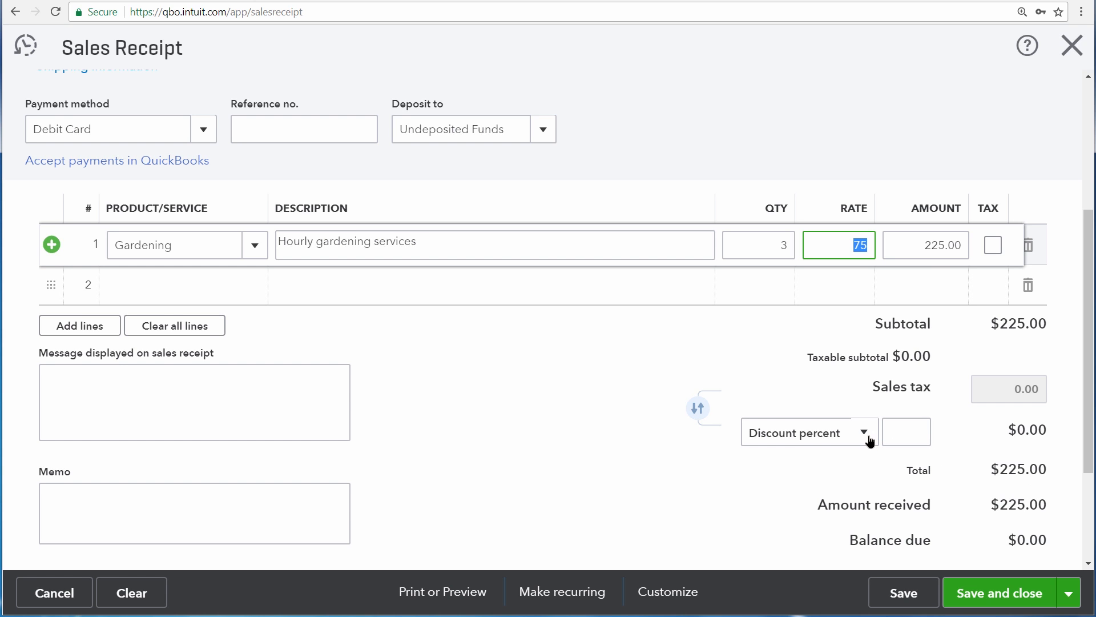
Step: Apply a 10 percent discount, giving $-22.50 and a total of $202.50
{"action": "left_click", "coordinate": [869, 431]}
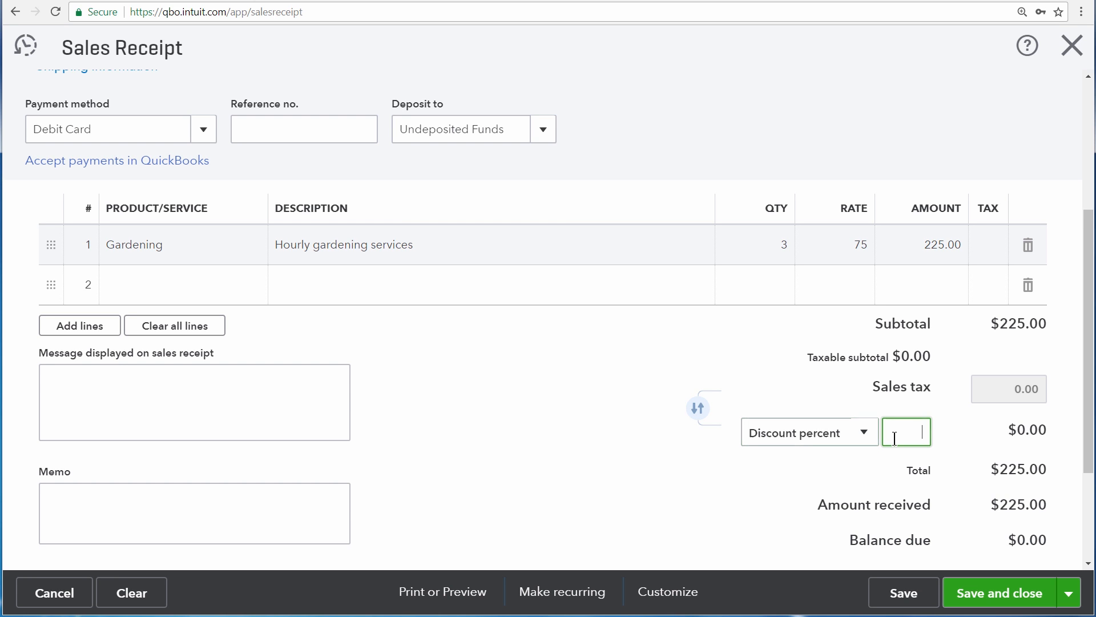
{"action": "type", "text": "10"}
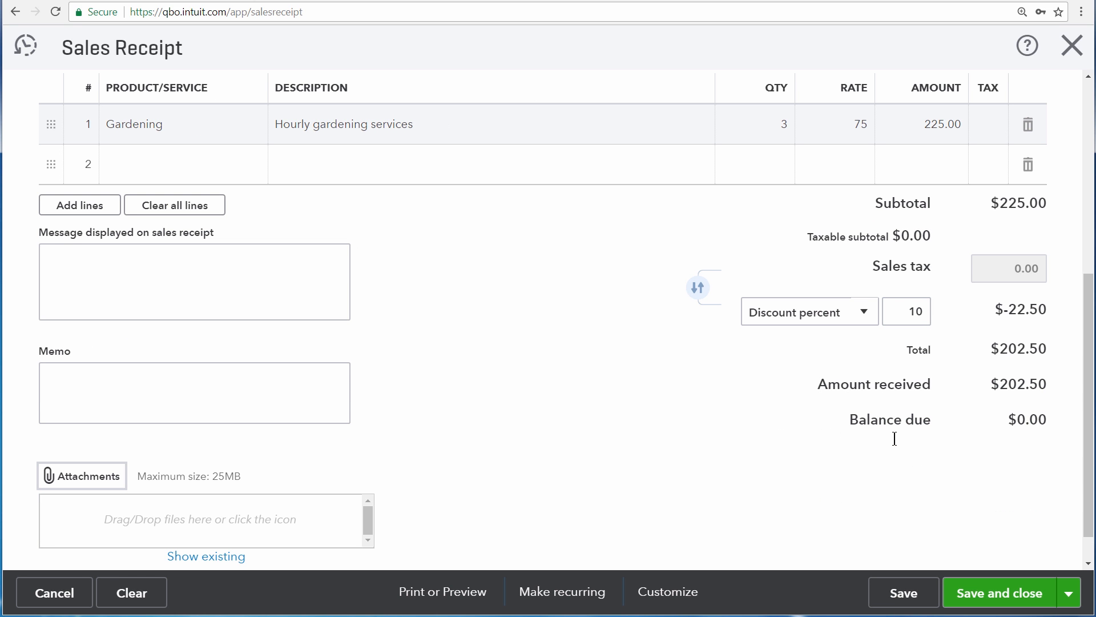
{"action": "mouse_move", "coordinate": [1020, 333]}
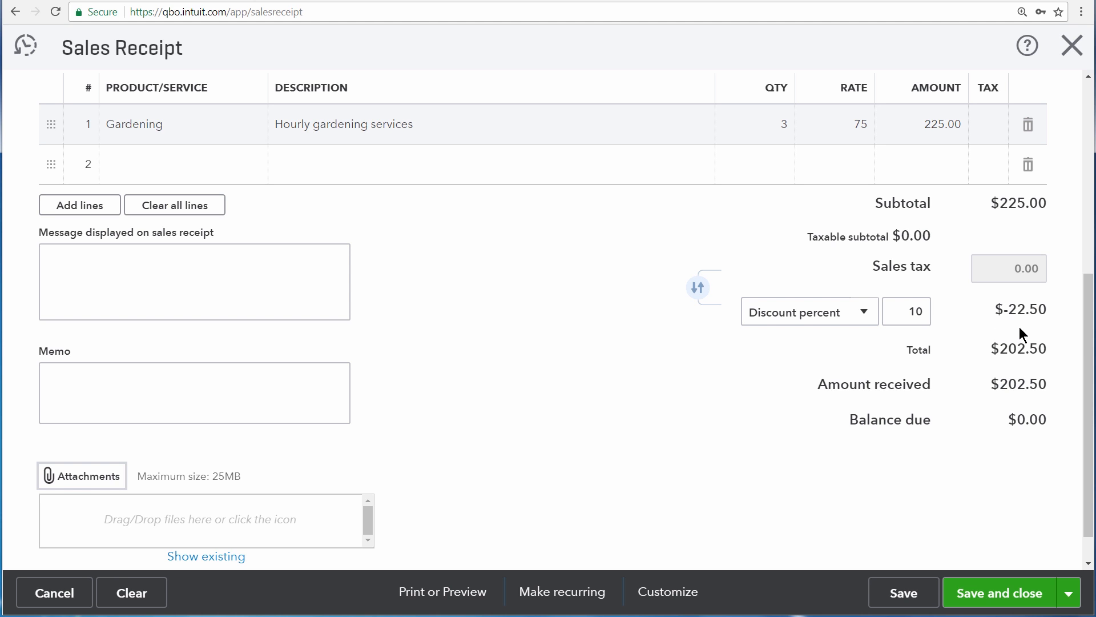
{"action": "mouse_move", "coordinate": [1048, 335]}
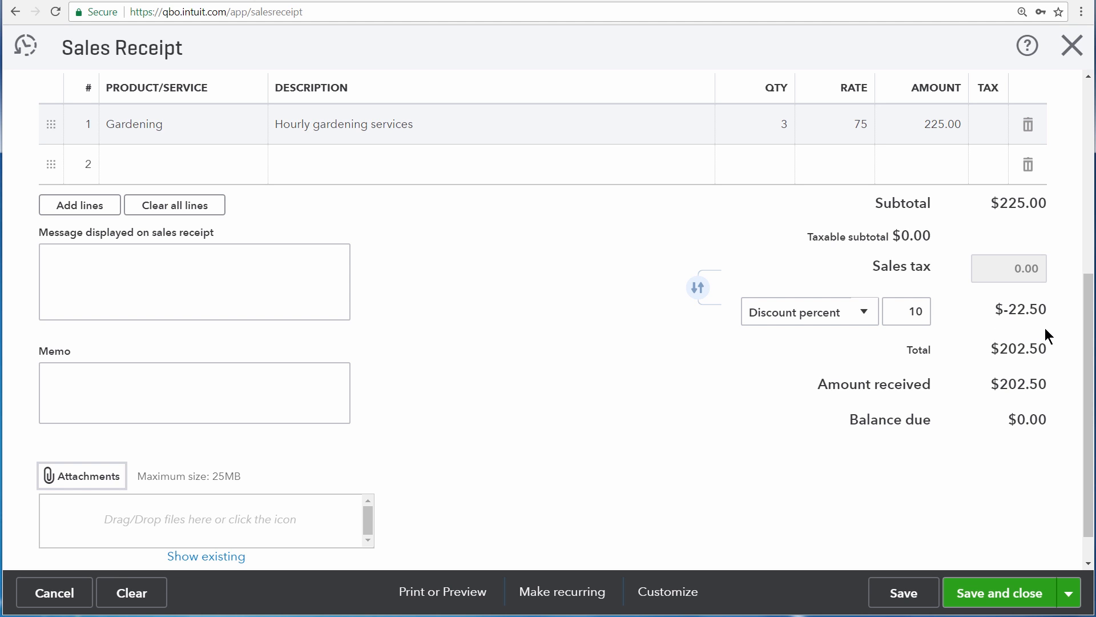
{"action": "mouse_move", "coordinate": [994, 408]}
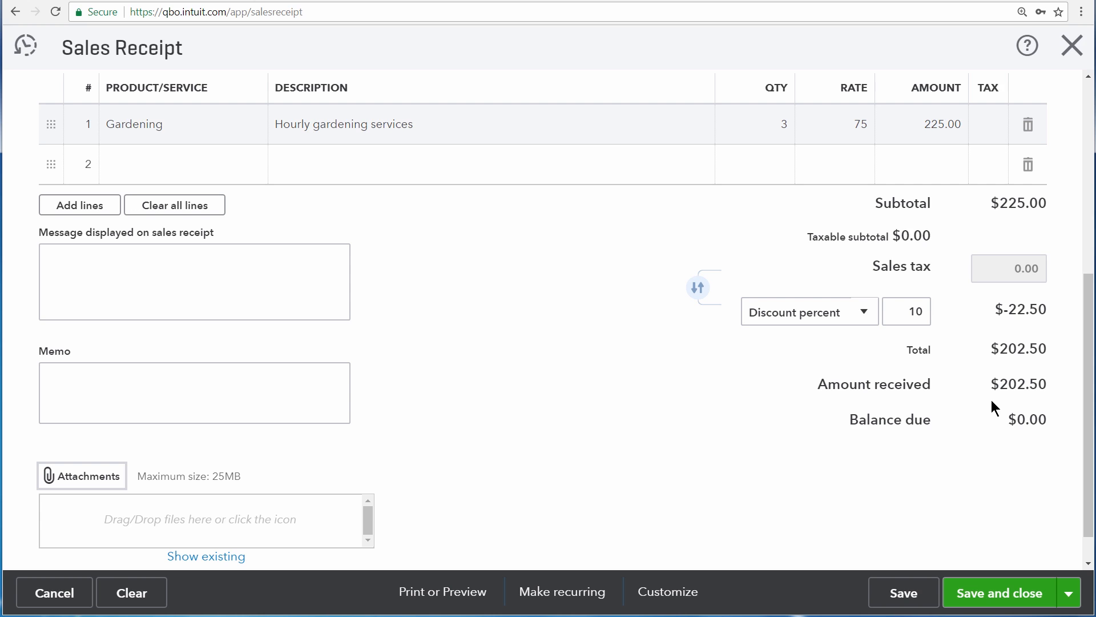
{"action": "mouse_move", "coordinate": [1032, 408]}
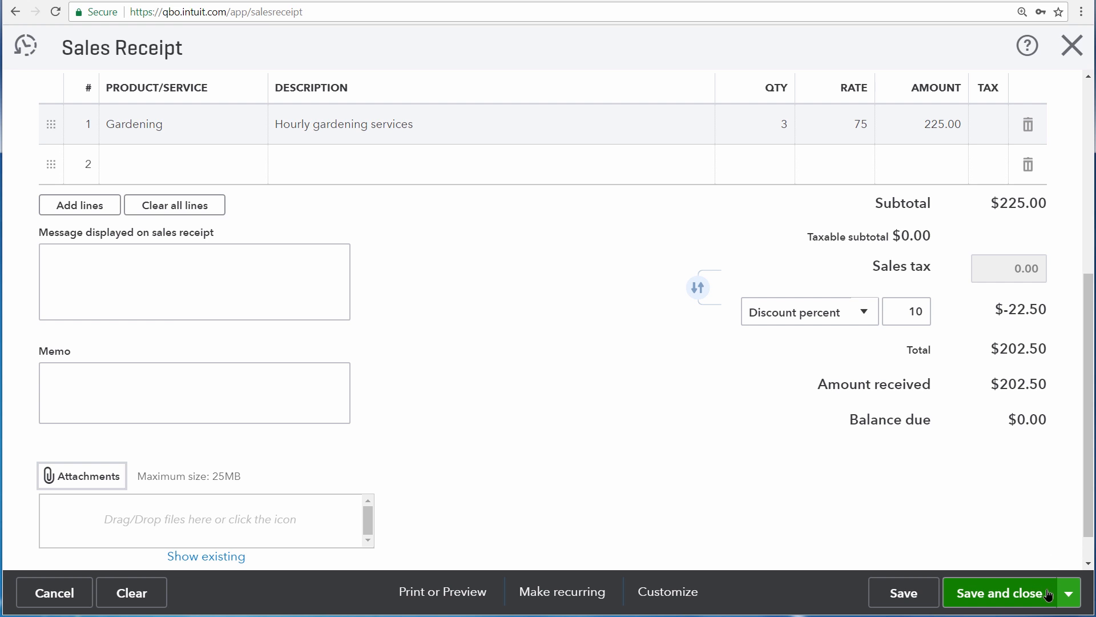
Step: Save and close the sales receipt and go to the Reports page
{"action": "left_click", "coordinate": [1001, 593]}
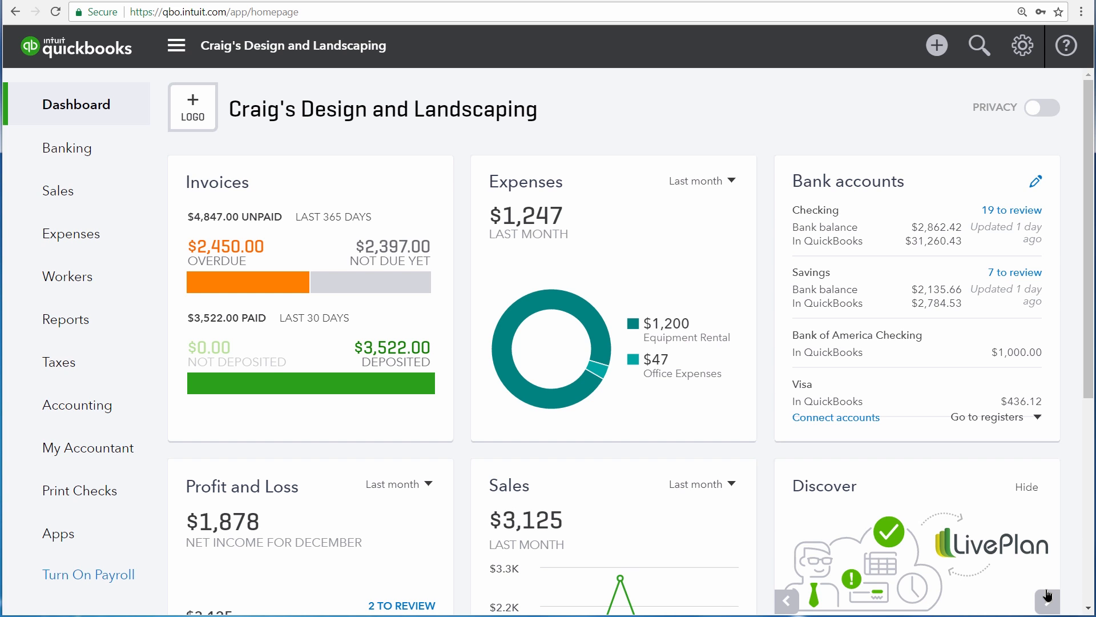
{"action": "left_click", "coordinate": [66, 319]}
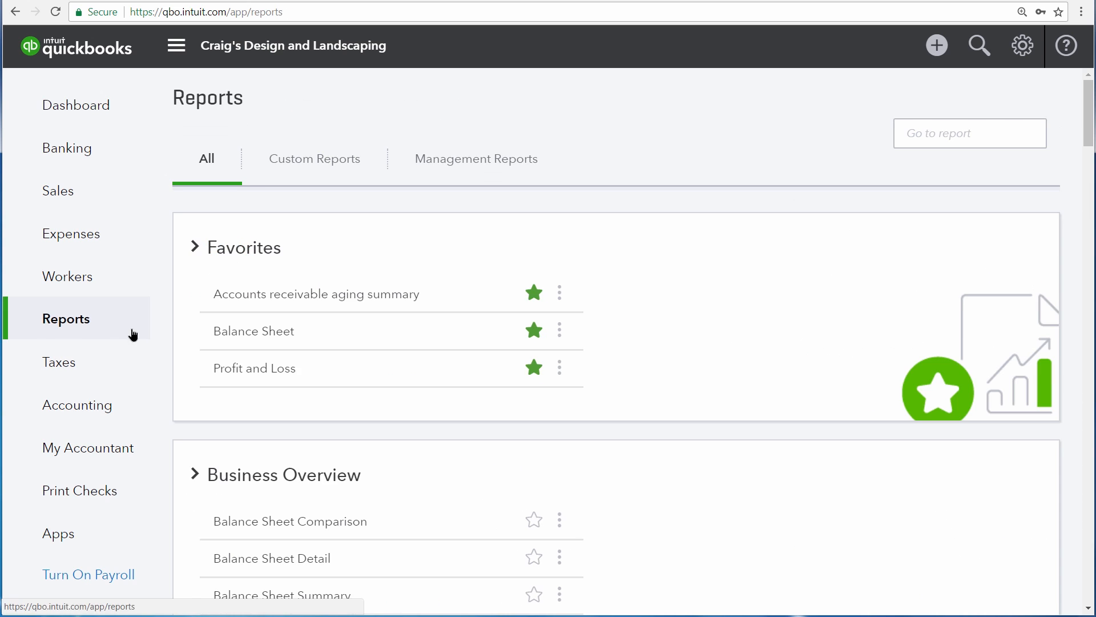
Step: Review Discounts given -22.50 on the Profit and Loss report, then return to the dashboard
{"action": "left_click", "coordinate": [254, 368]}
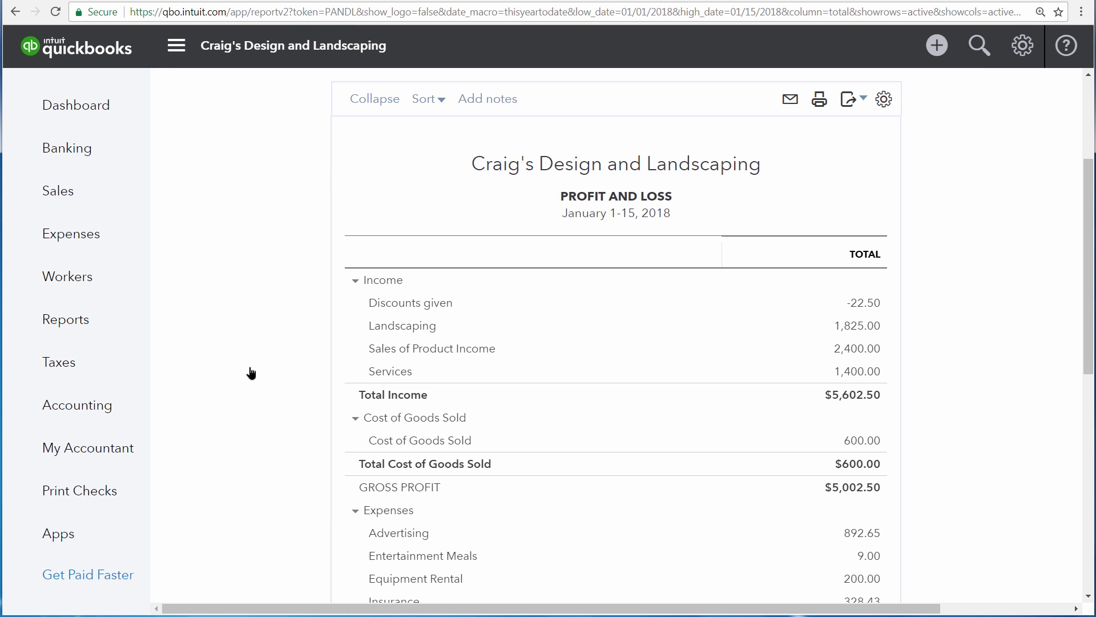
{"action": "mouse_move", "coordinate": [368, 317]}
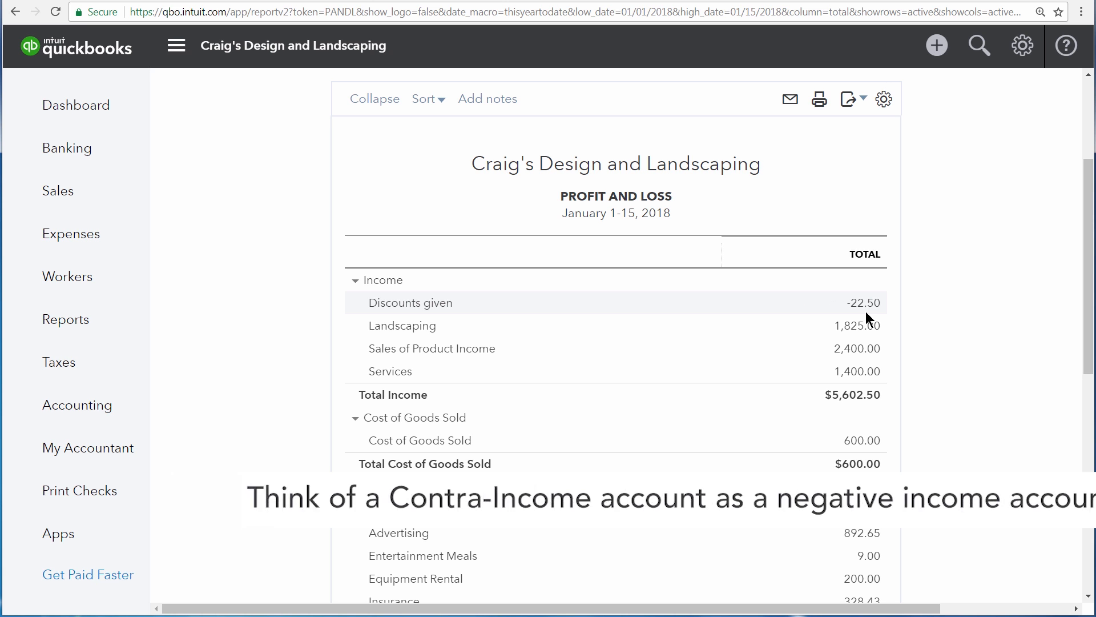
{"action": "left_click", "coordinate": [76, 104]}
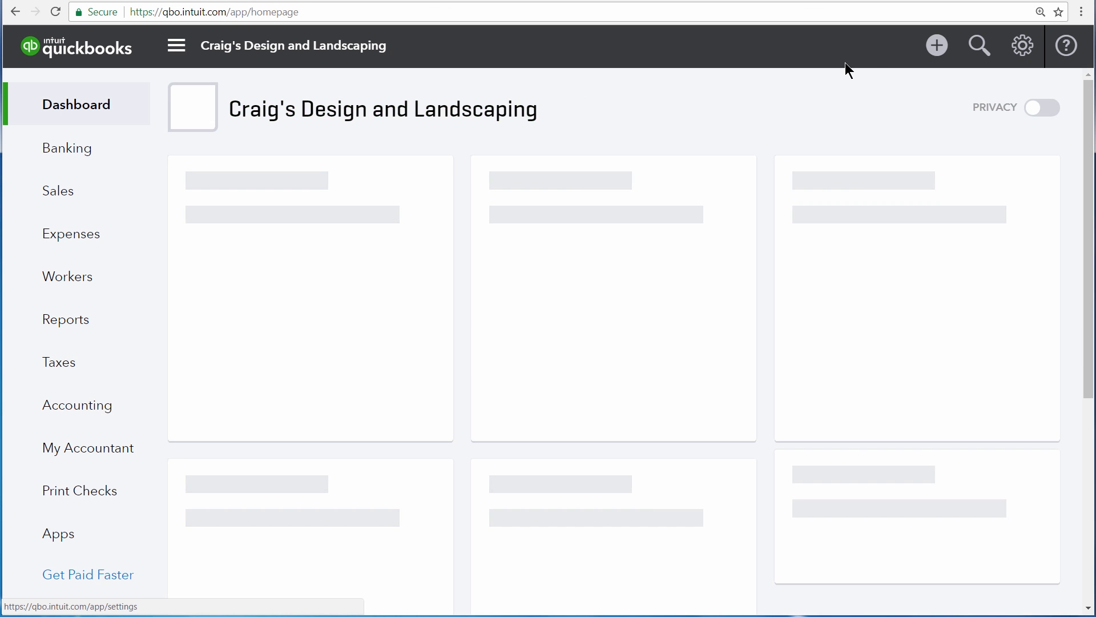